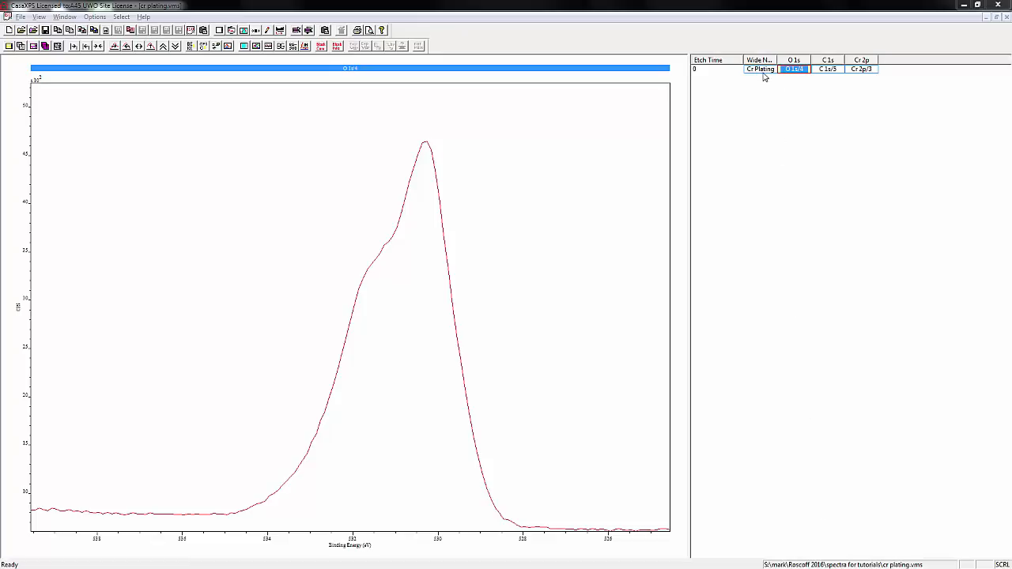
- Display the Cr Plating survey spectrum with its elemental composition table
click(758, 70)
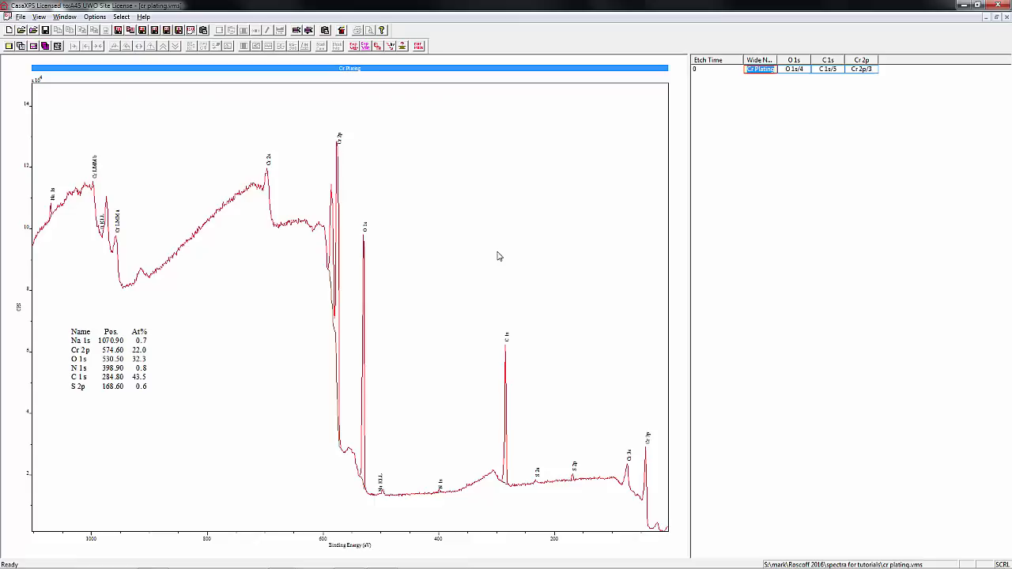
mouse_move(693, 158)
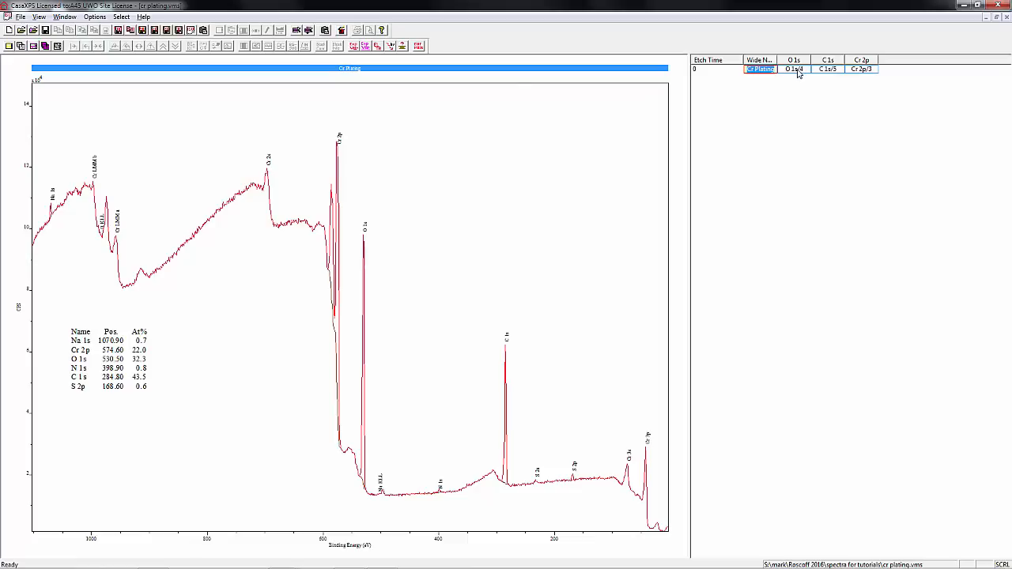
- Display the O 1s spectrum with its background region and quantification parameters
click(794, 70)
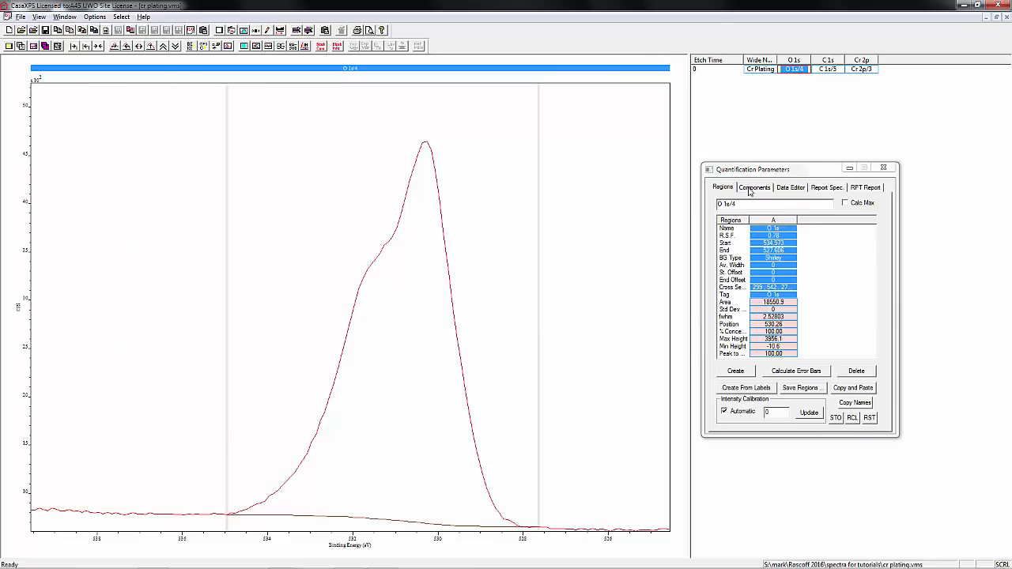
- Create three O 1s components and label two as lattice oxide and hydroxides/defect oxide
click(753, 187)
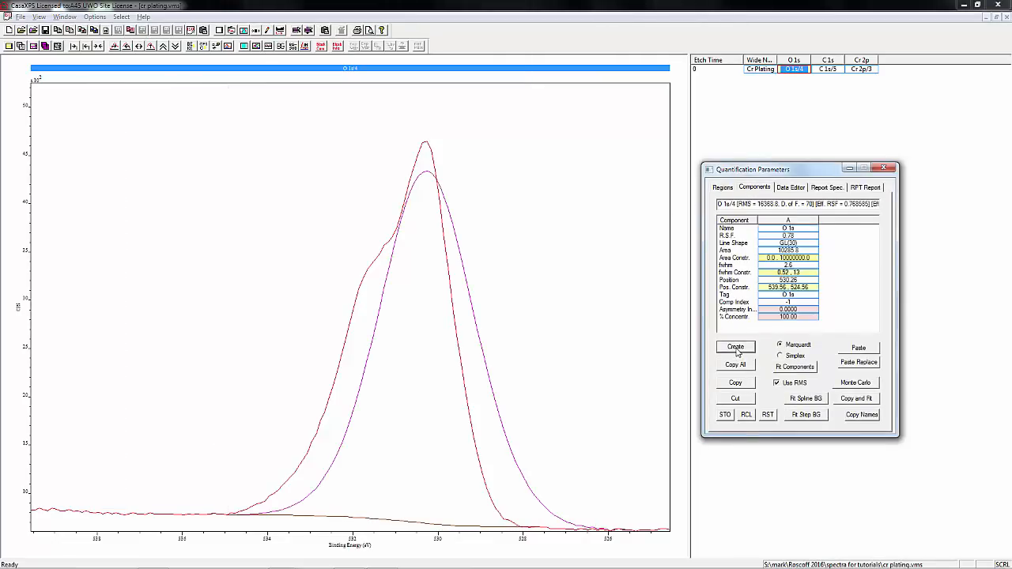
click(734, 346)
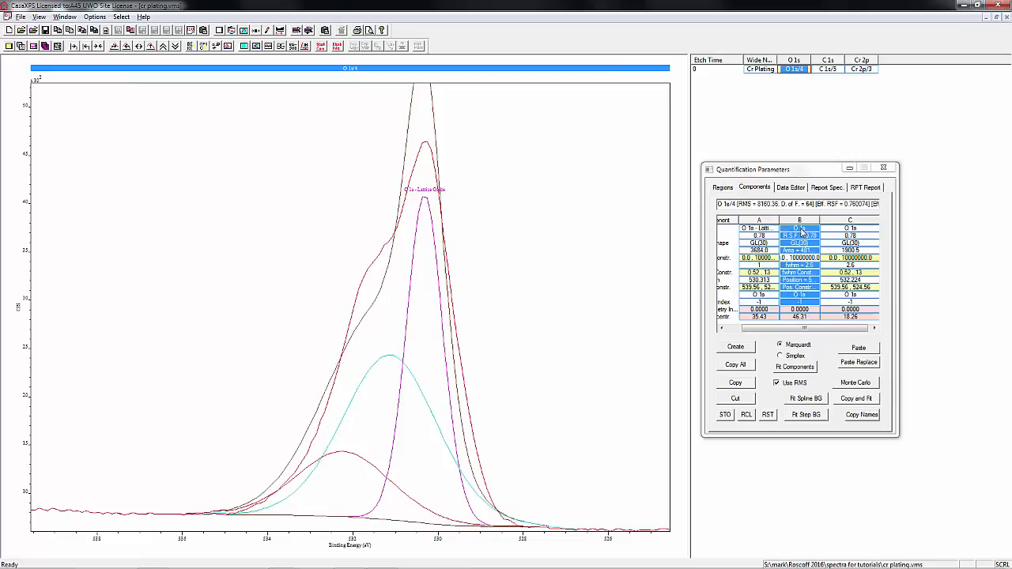
click(799, 228)
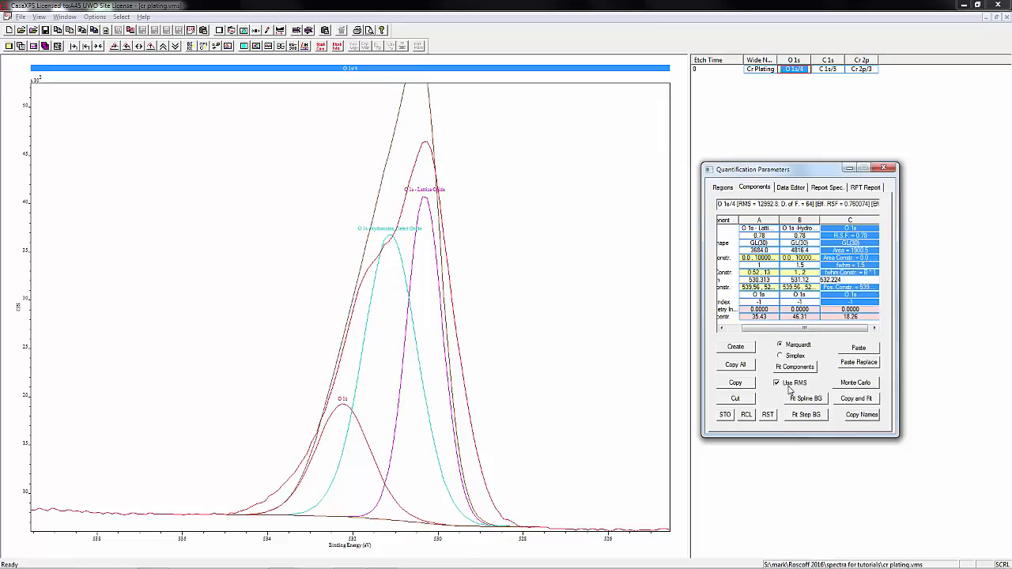
- Refit the O 1s components, labelling the highest binding-energy one as water/organic O
click(795, 367)
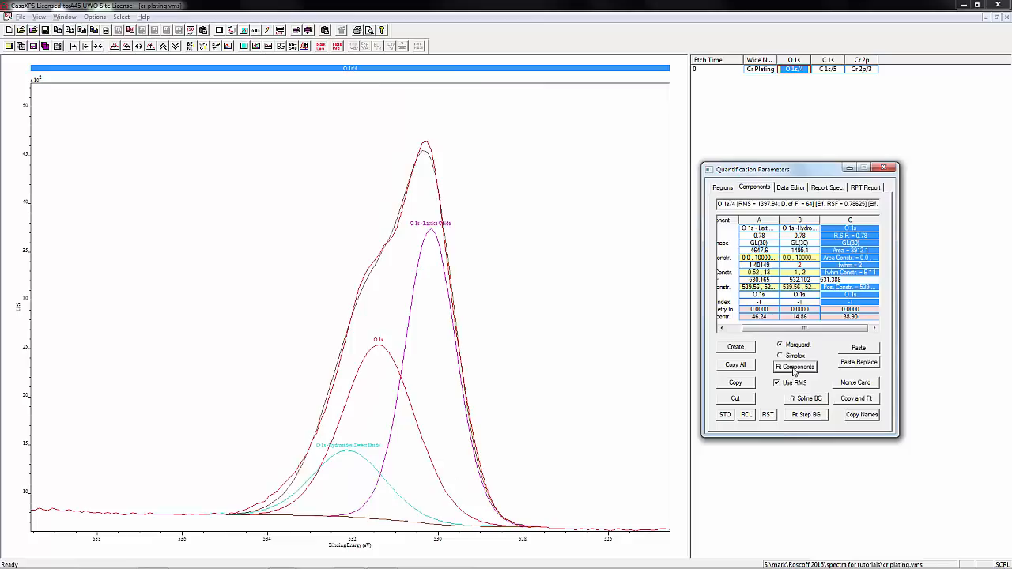
mouse_move(794, 367)
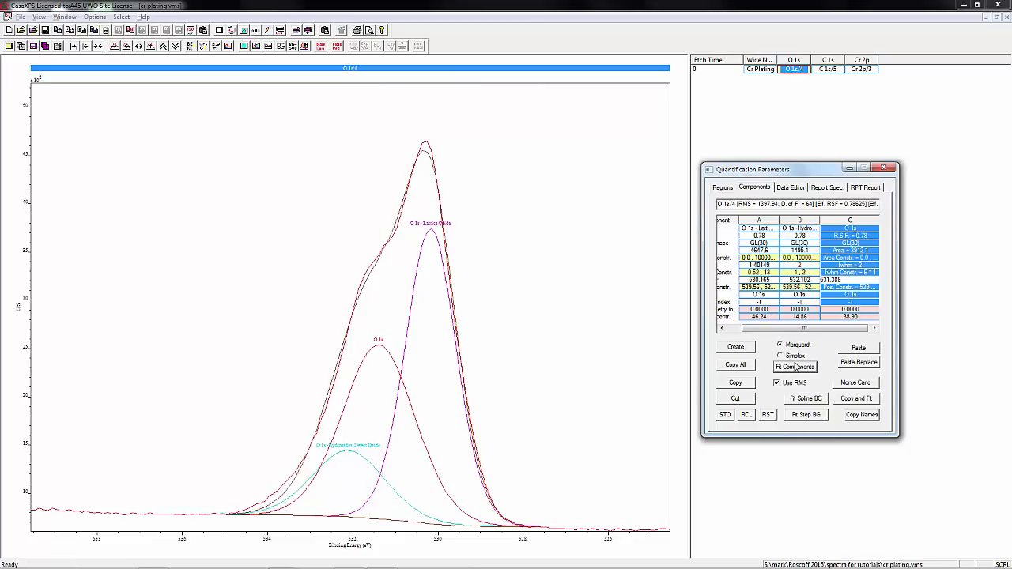
click(793, 367)
text( - Water, Organic C)
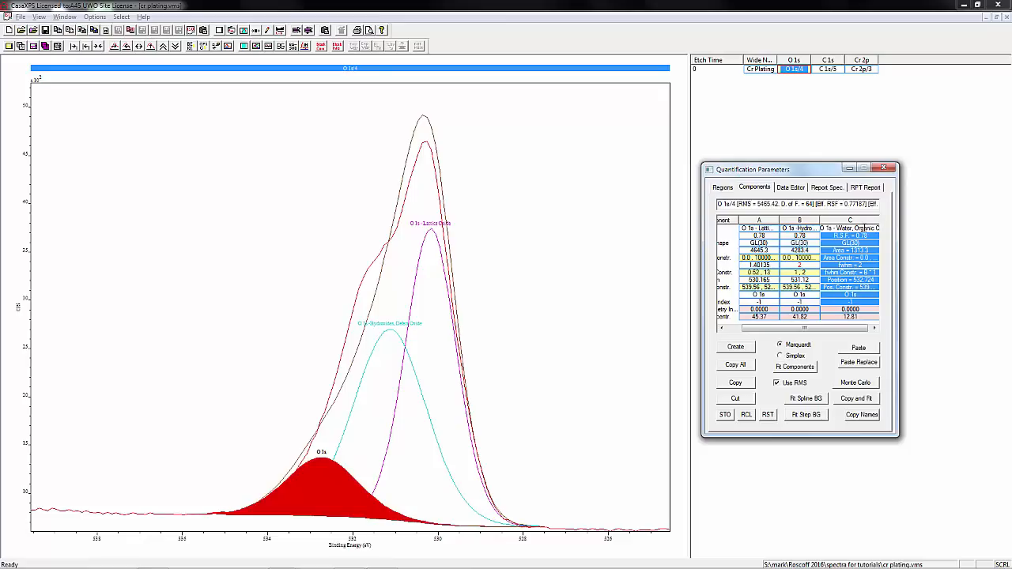
click(794, 366)
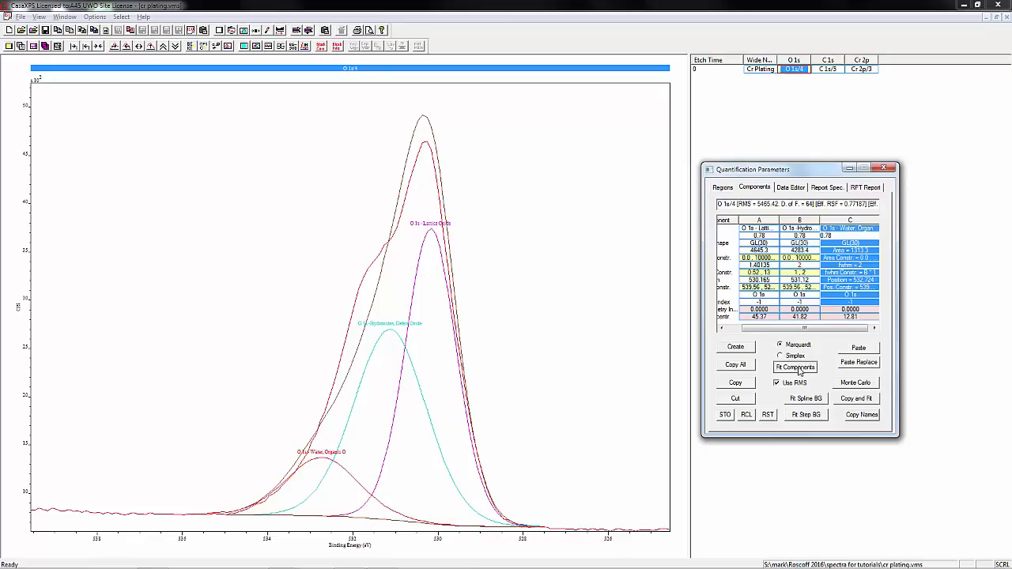
click(794, 367)
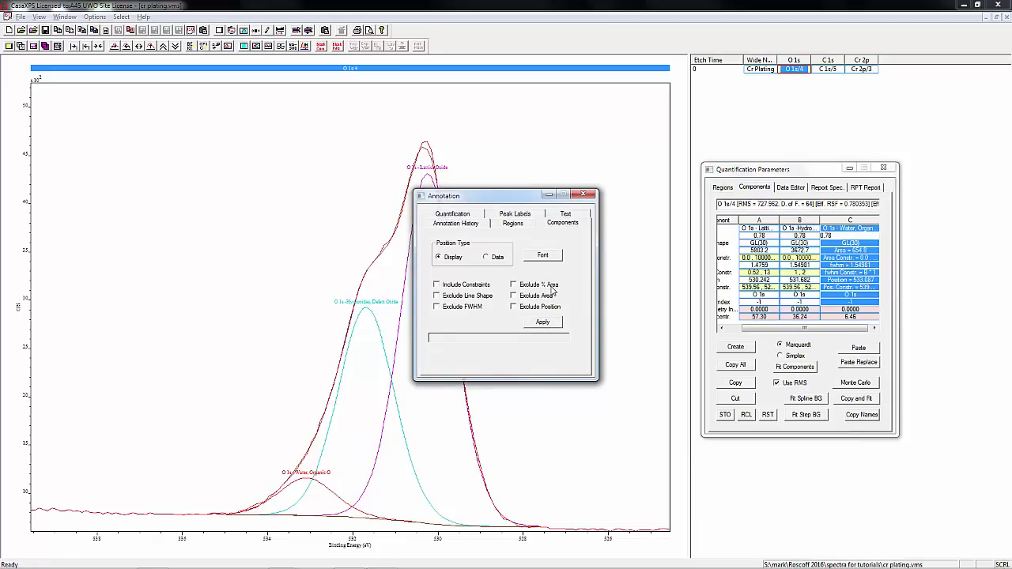
- Add the component table (name, position, FWHM, area, %) to the O 1s plot
click(542, 323)
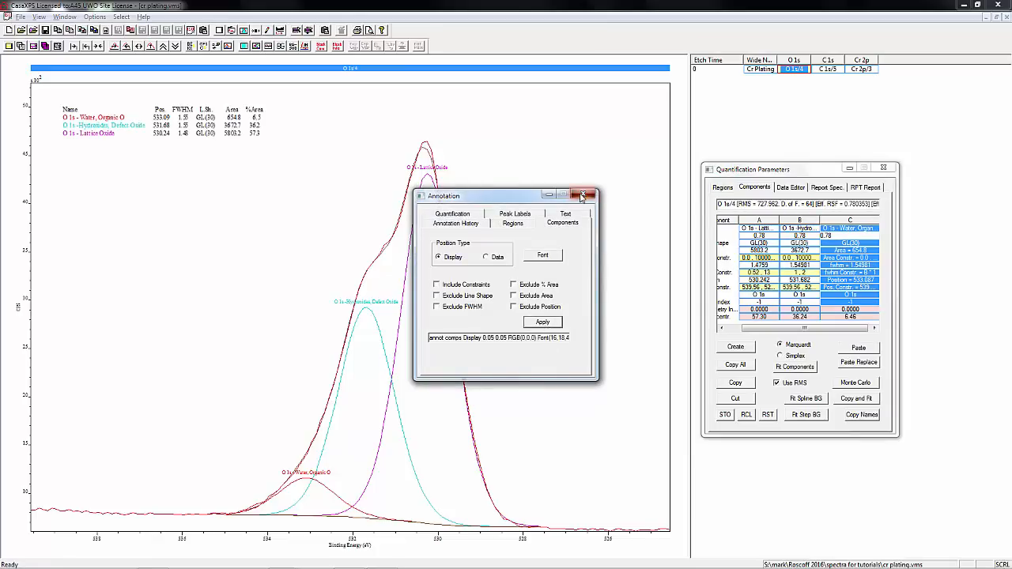
click(584, 196)
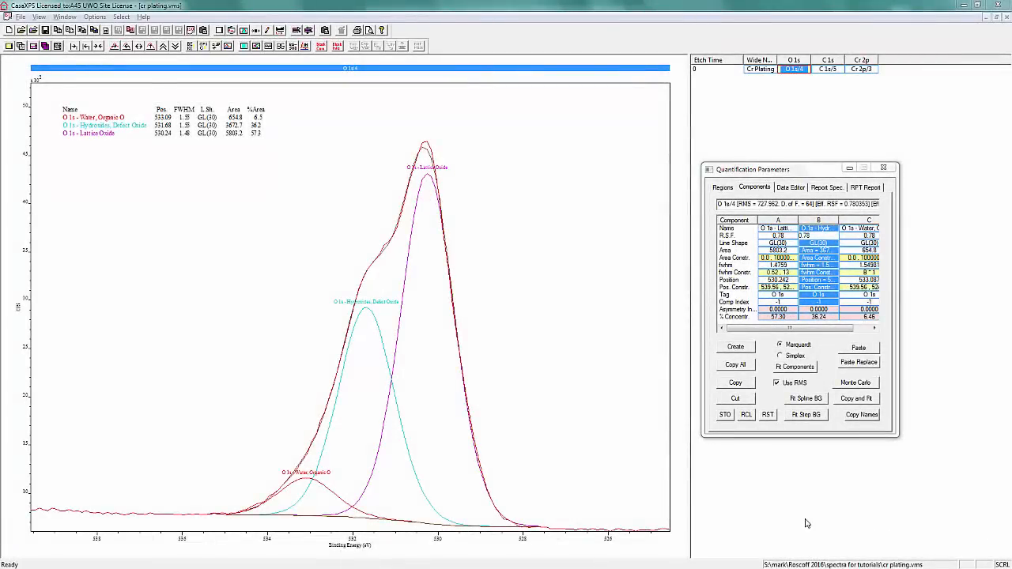
mouse_move(610, 424)
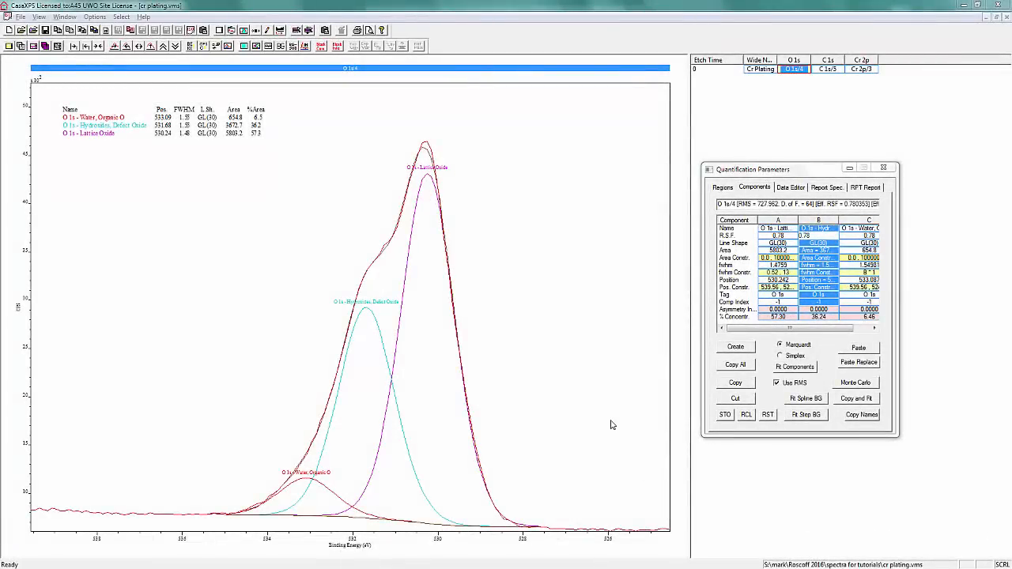
mouse_move(759, 104)
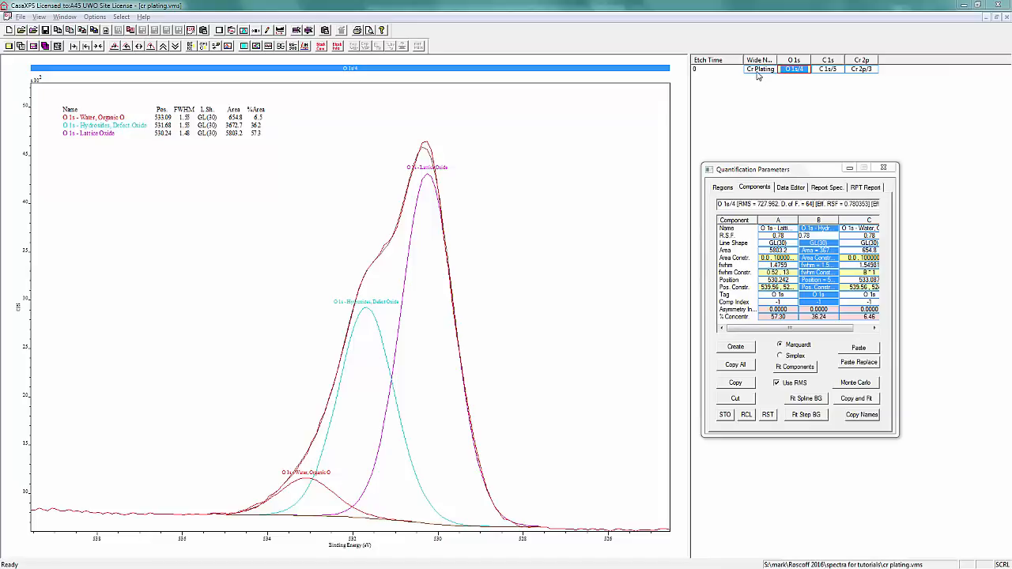
- Check the fitted O 1s spectrum, then return to the Cr Plating survey spectrum
click(759, 70)
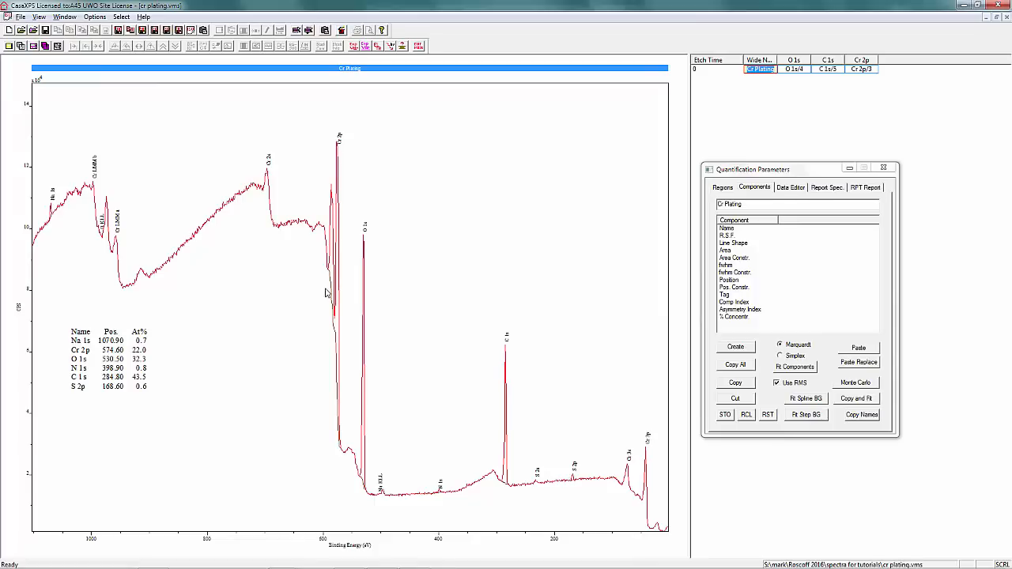
mouse_move(329, 291)
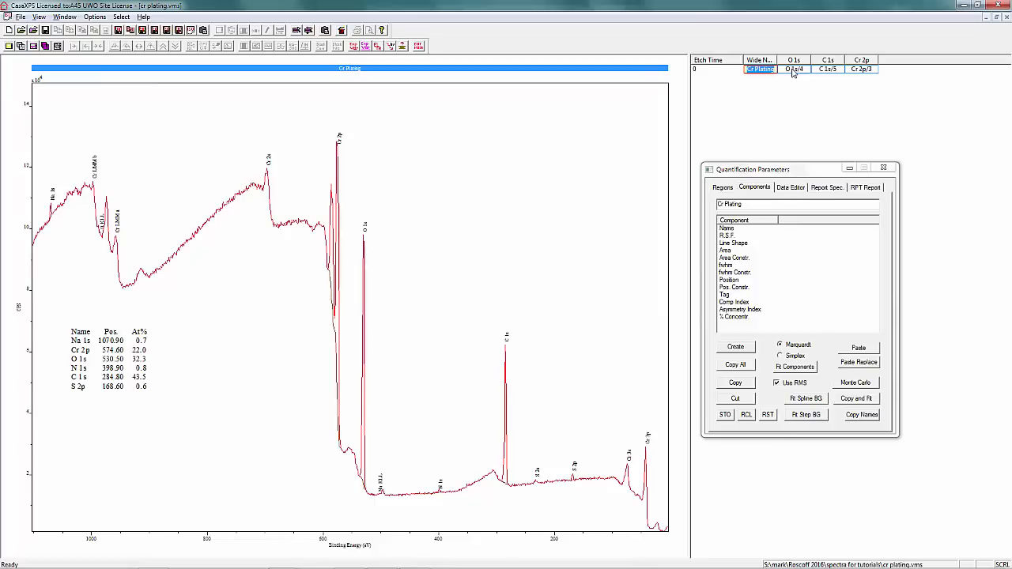
click(794, 69)
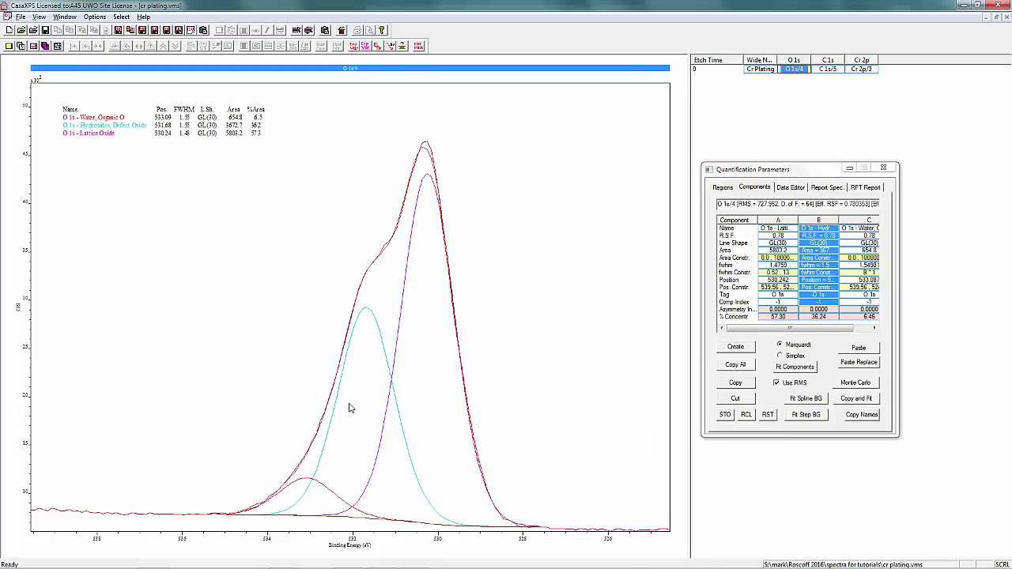
mouse_move(728, 166)
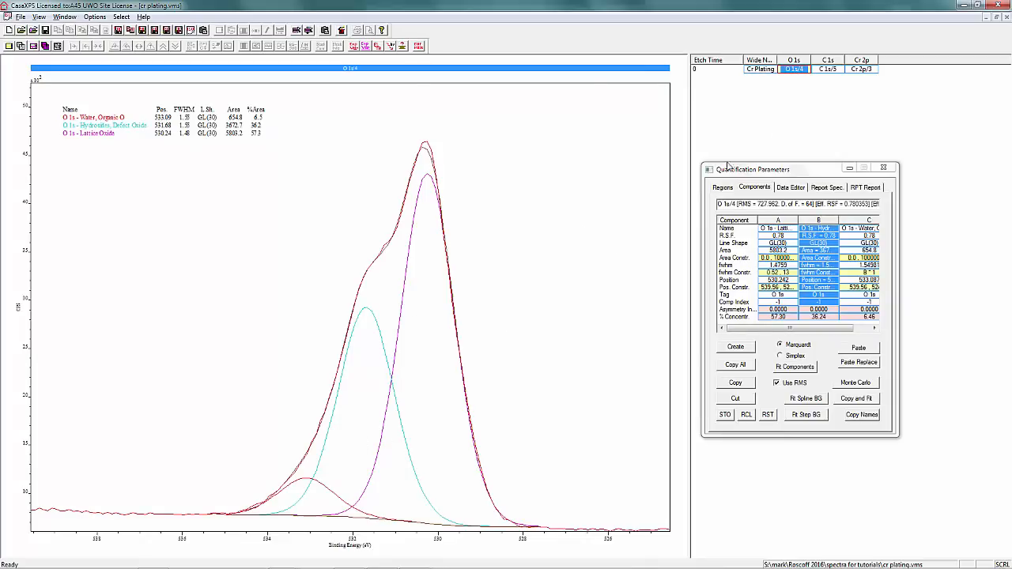
click(759, 70)
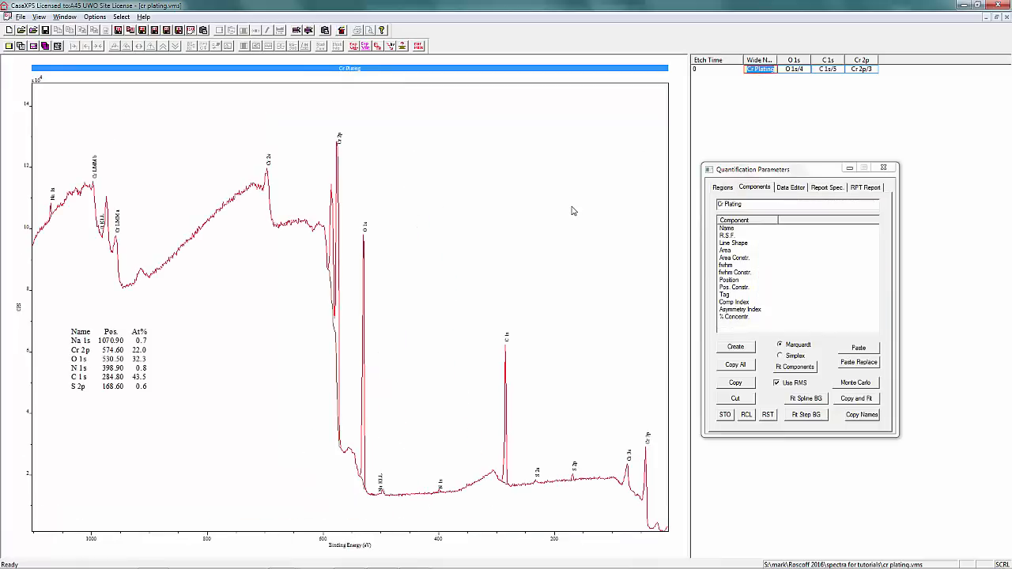
mouse_move(292, 260)
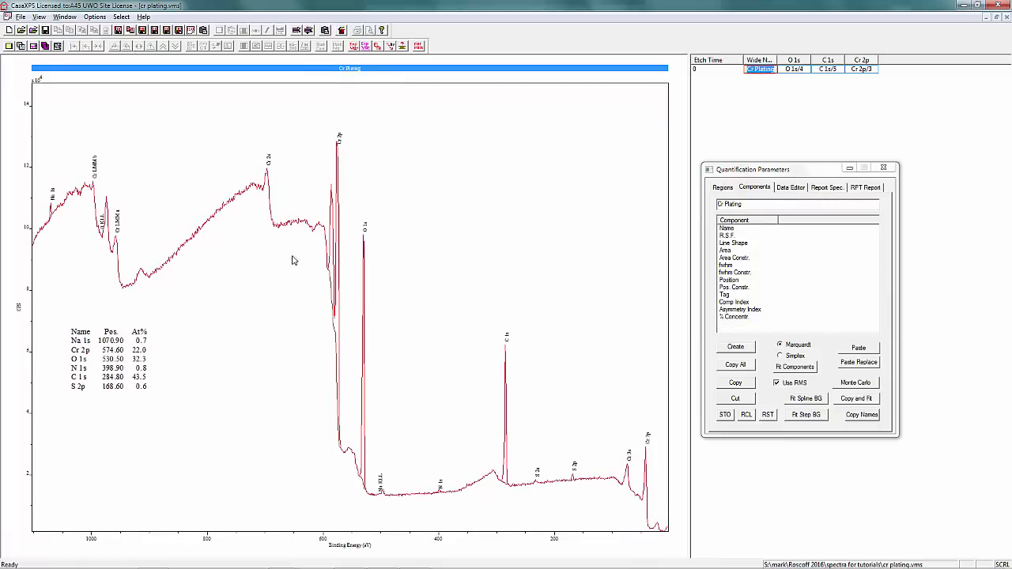
mouse_move(541, 490)
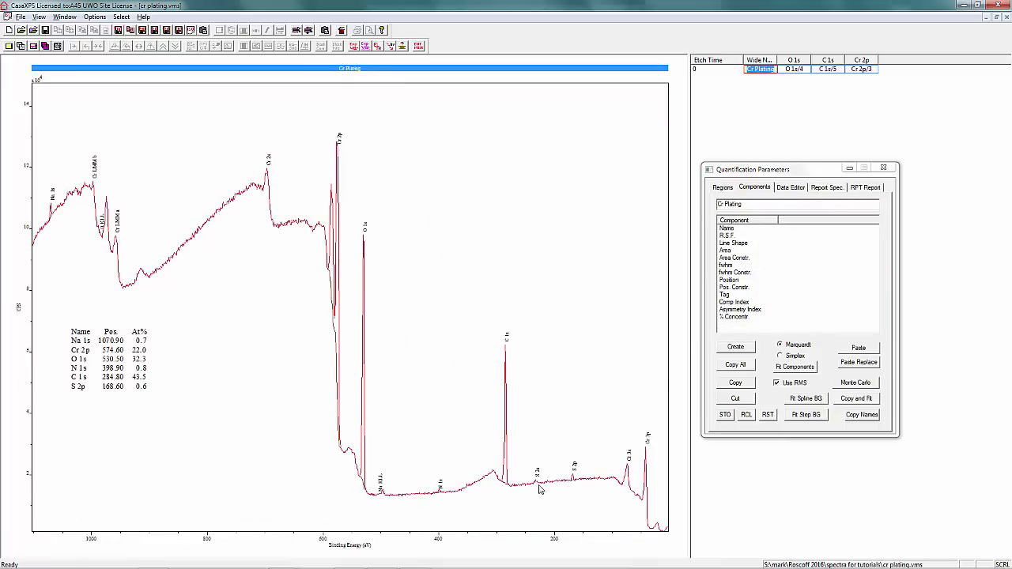
mouse_move(174, 441)
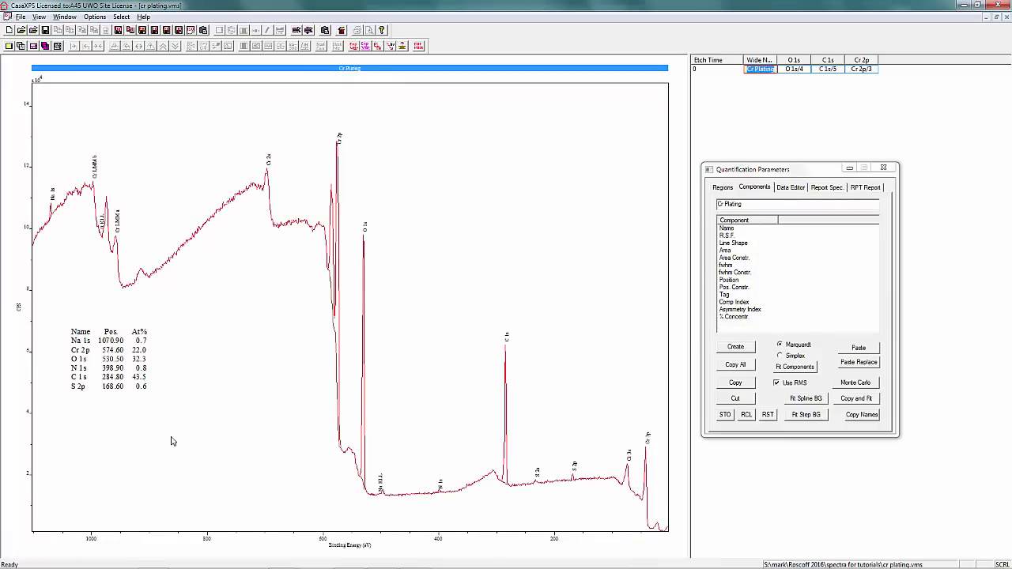
mouse_move(111, 398)
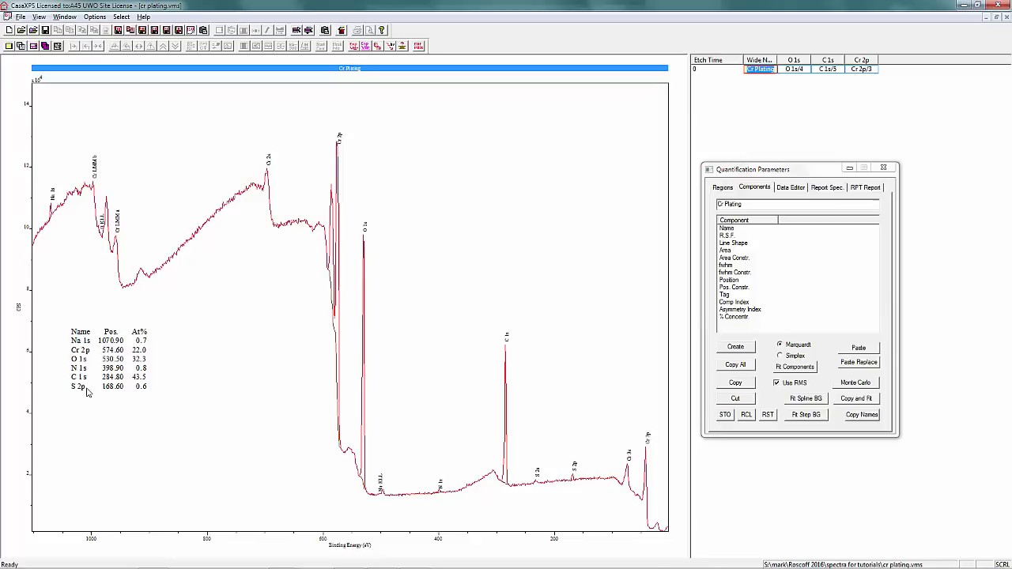
mouse_move(142, 405)
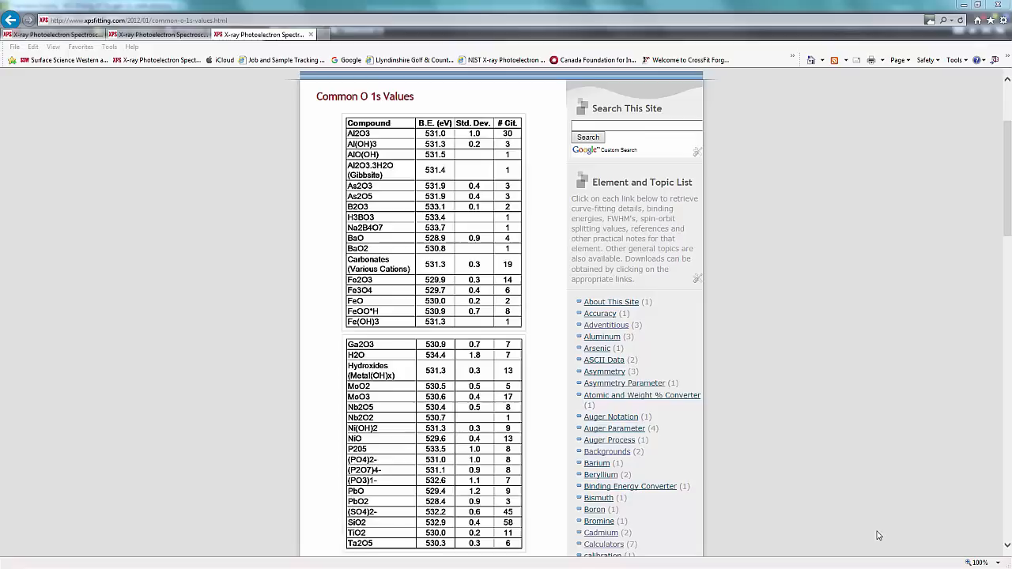
mouse_move(740, 454)
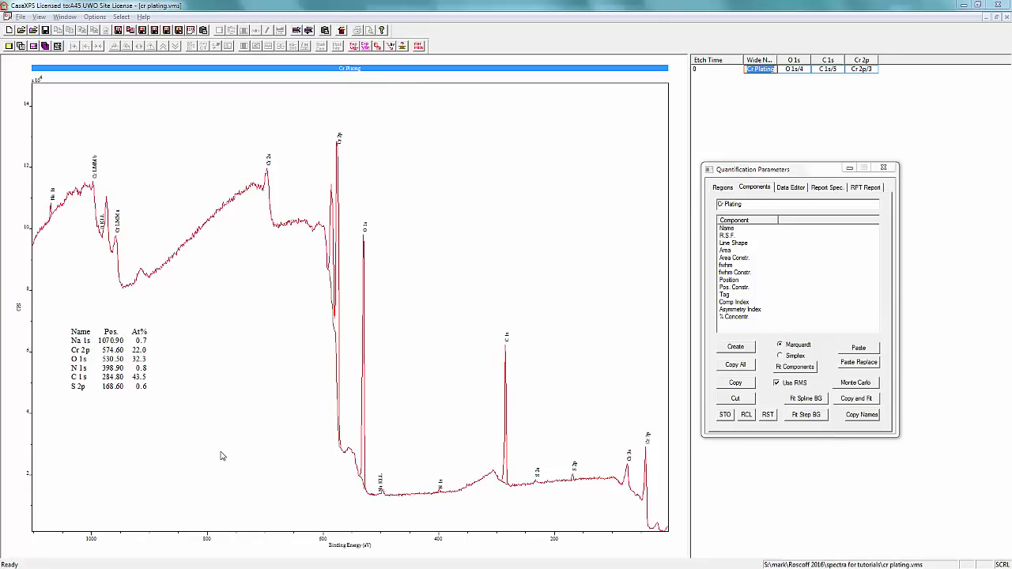
mouse_move(213, 455)
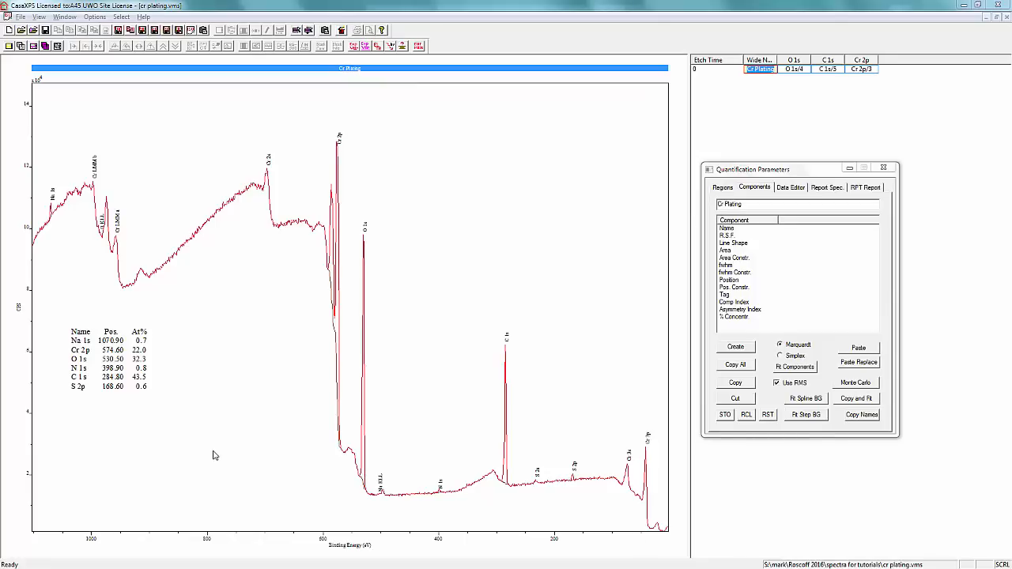
mouse_move(134, 403)
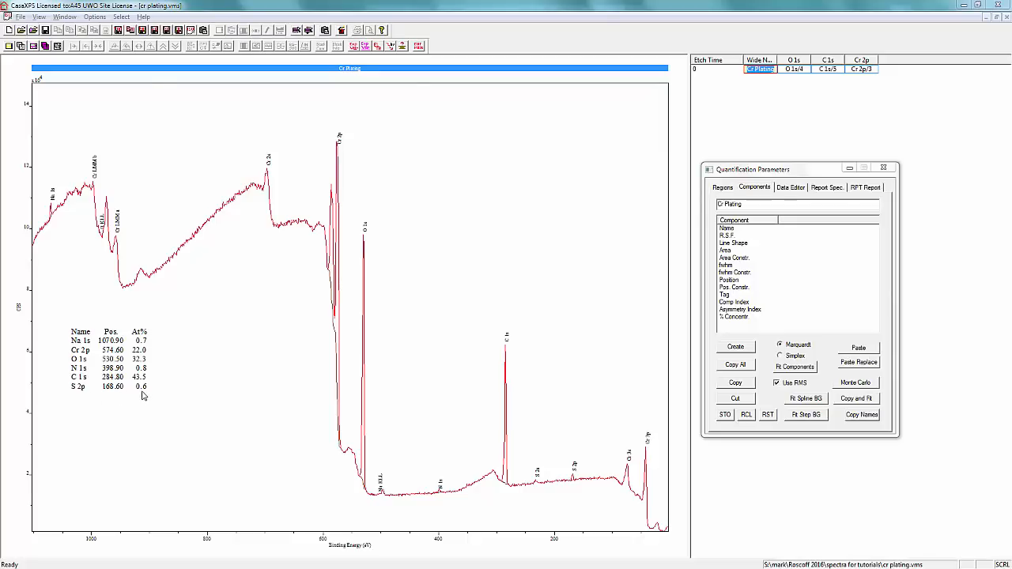
mouse_move(177, 404)
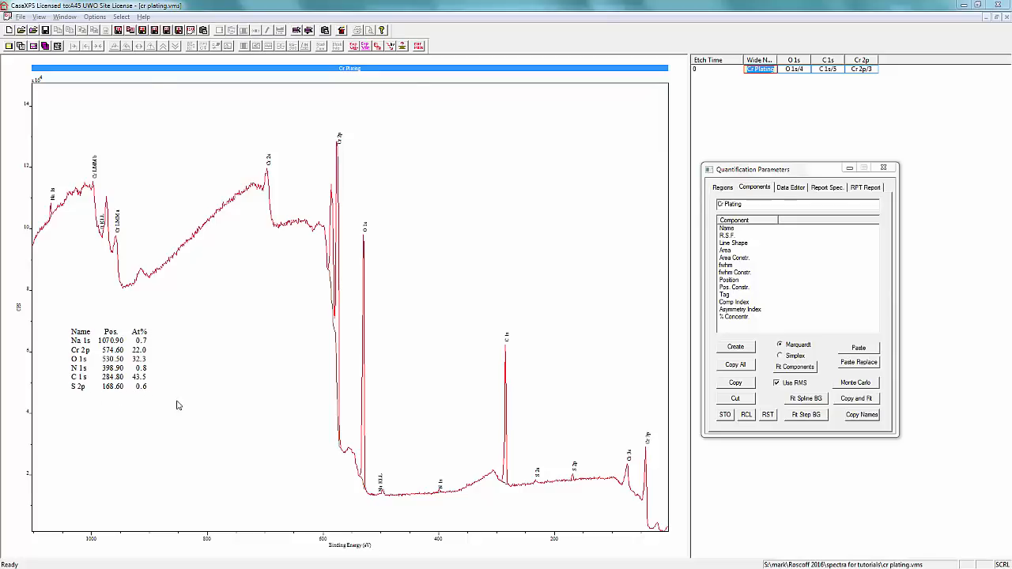
mouse_move(148, 404)
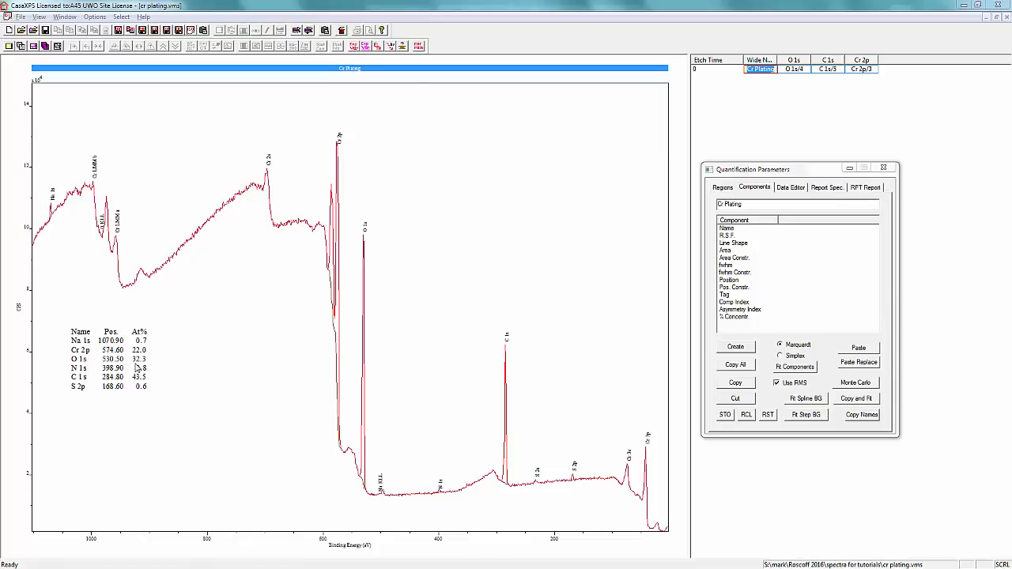
mouse_move(142, 367)
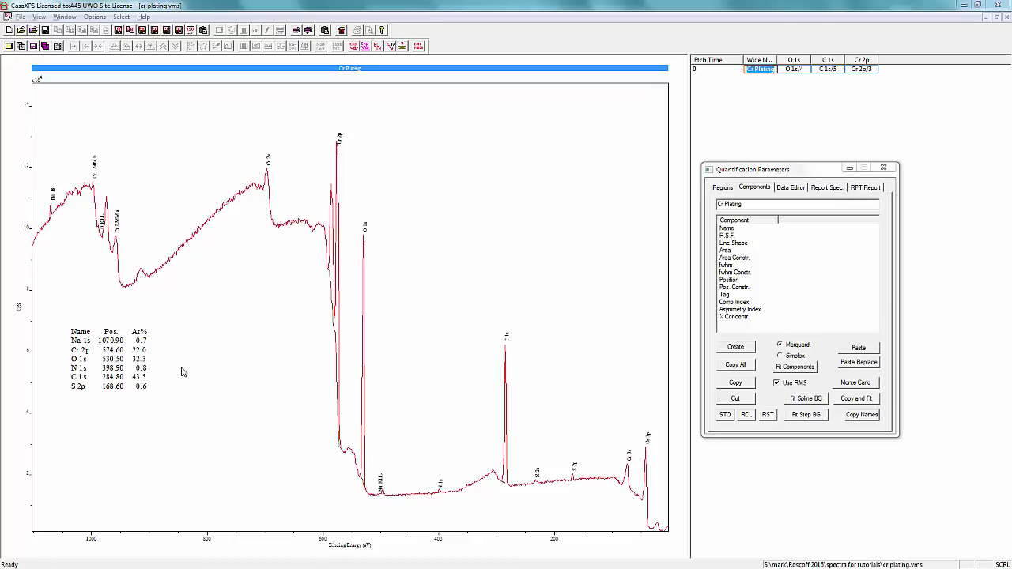
mouse_move(787, 98)
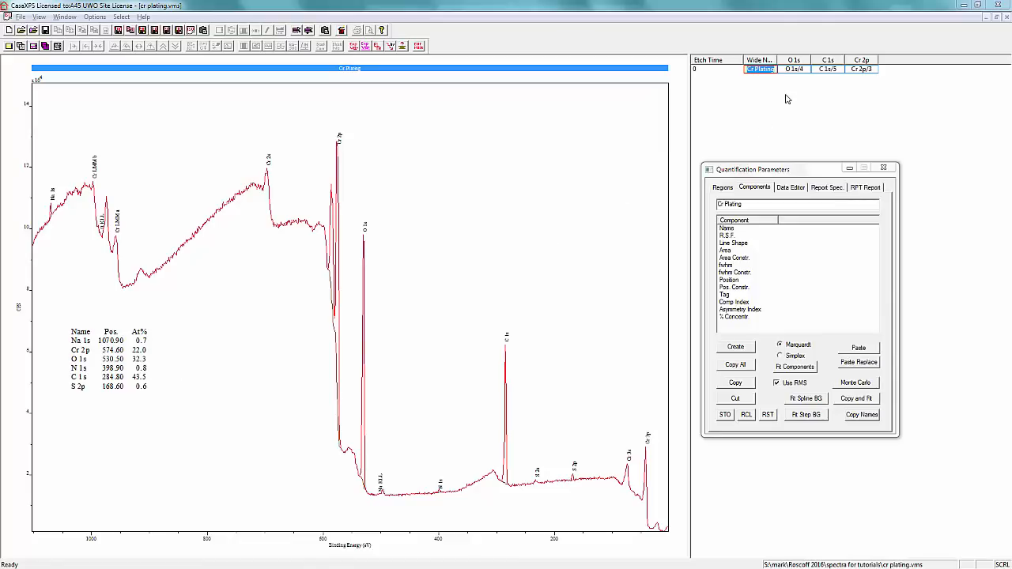
- Add a fourth O 1s component named Sulphate with its parameters
click(793, 70)
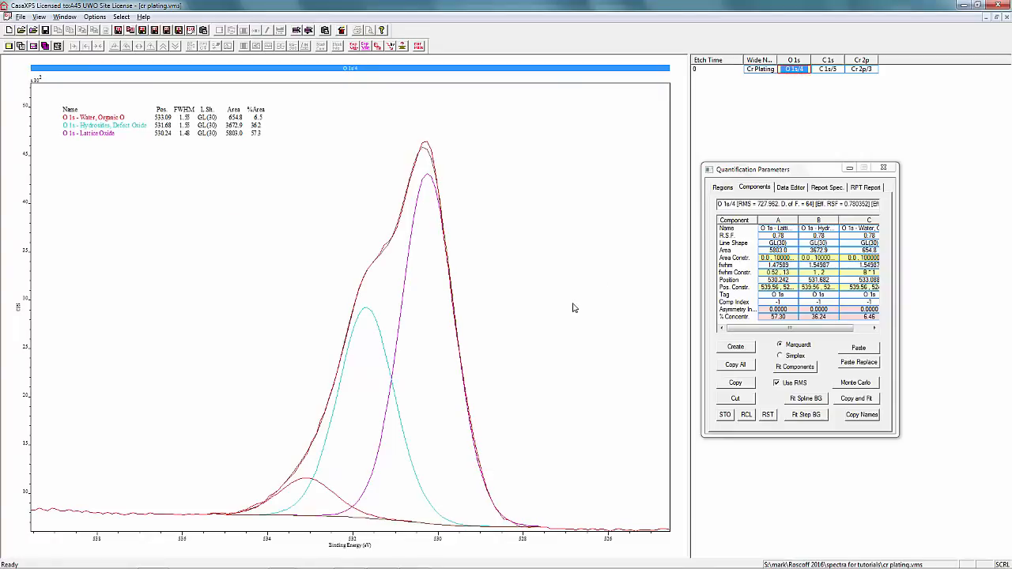
mouse_move(272, 180)
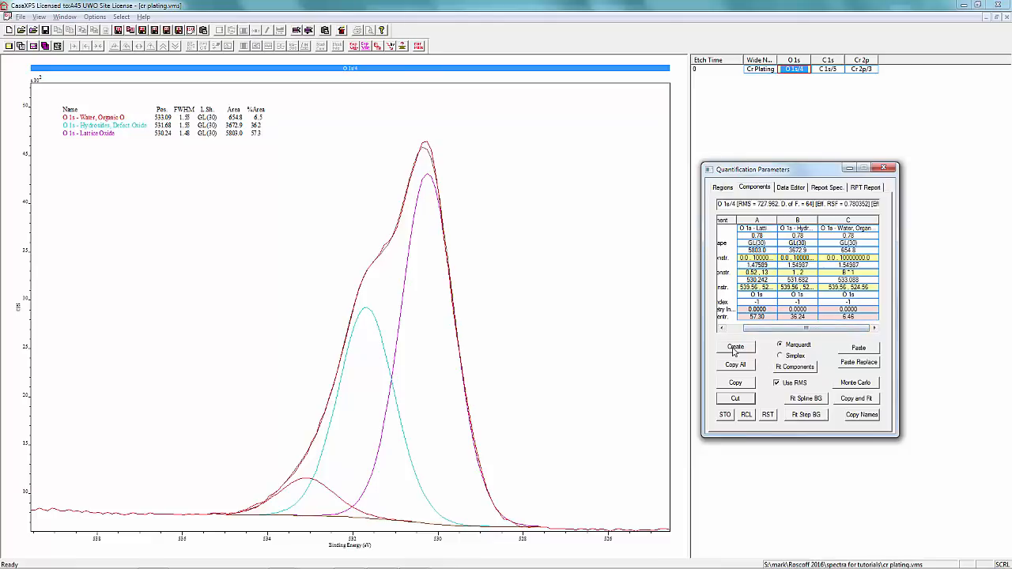
click(733, 346)
text(O 1s - Sulphate)
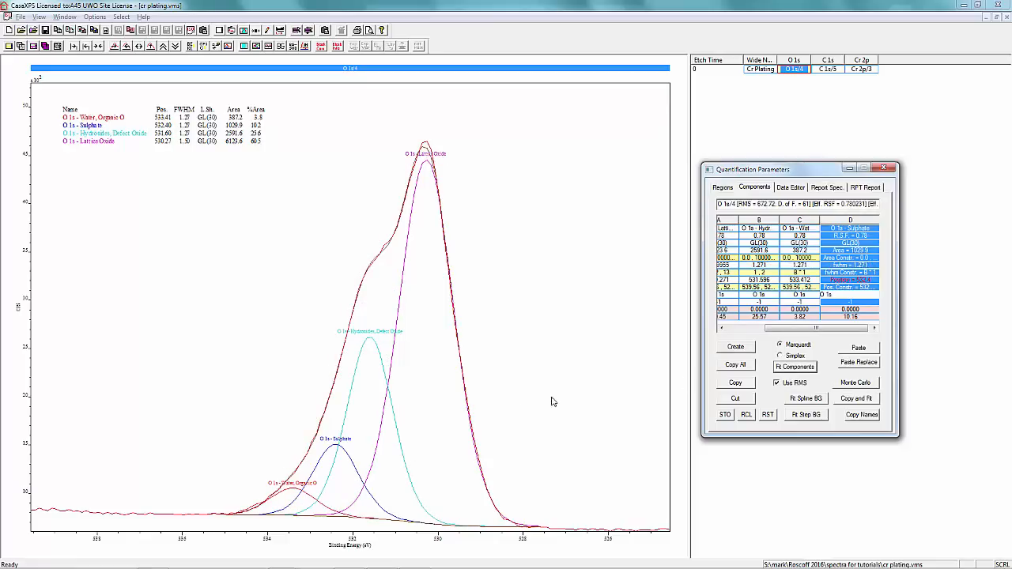
mouse_move(108, 183)
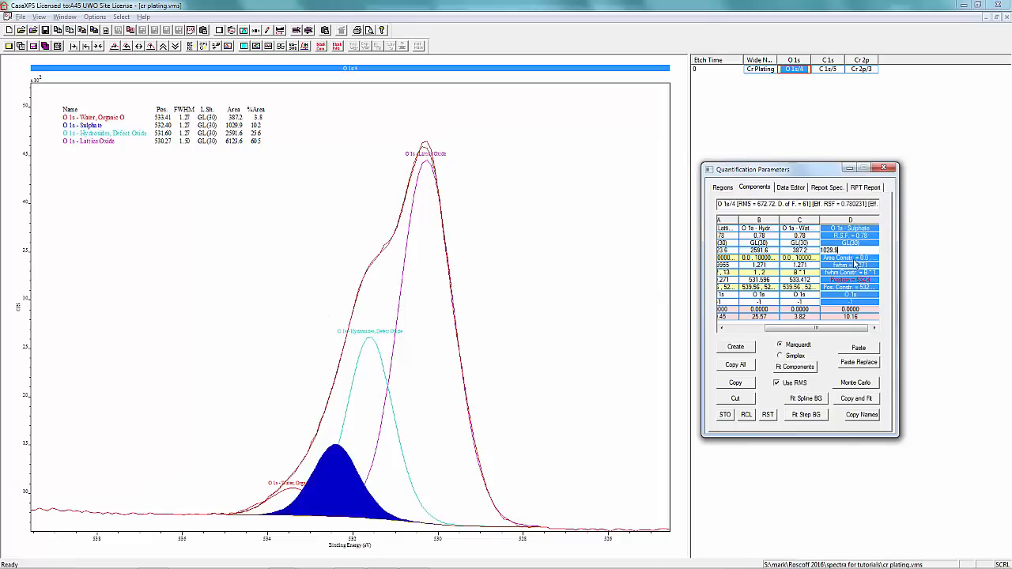
- Constrain the Sulphate component's area and refit the four O 1s components
click(825, 250)
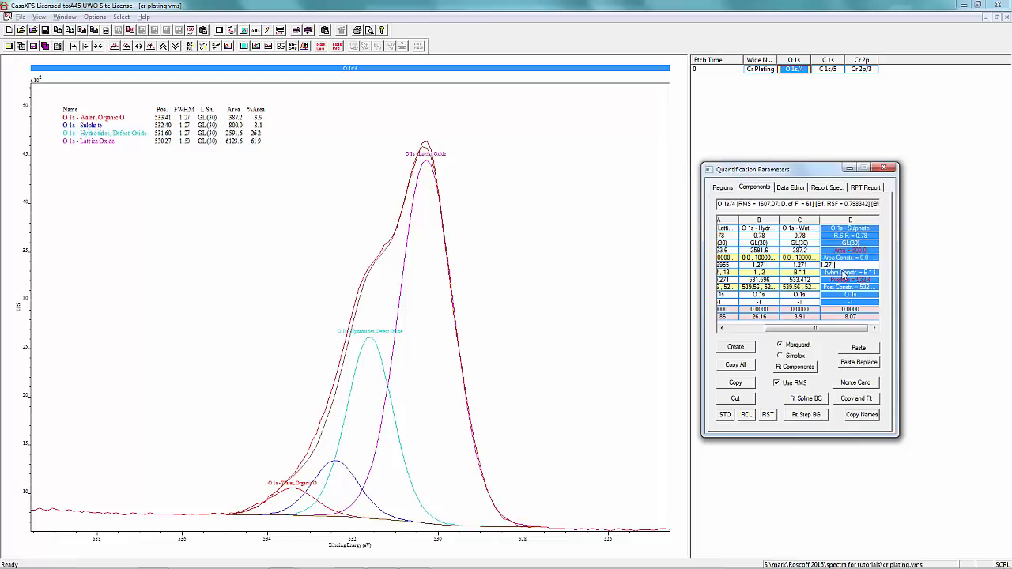
click(795, 367)
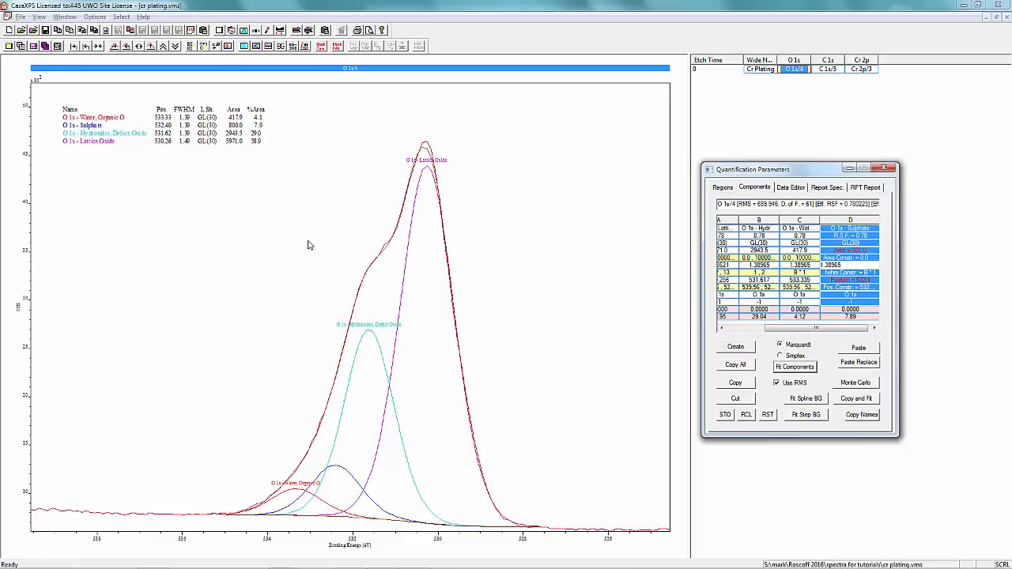
mouse_move(525, 274)
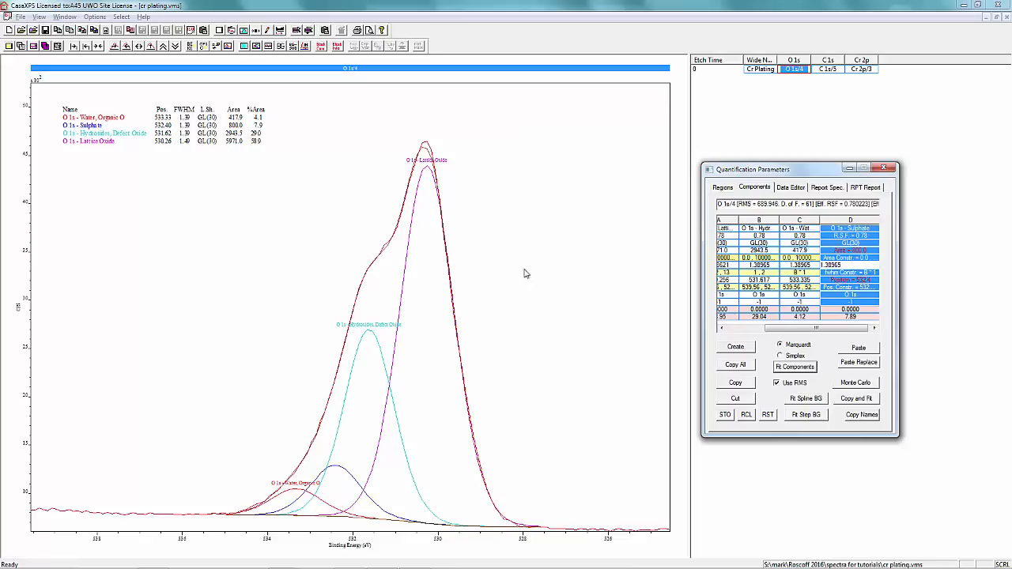
mouse_move(471, 289)
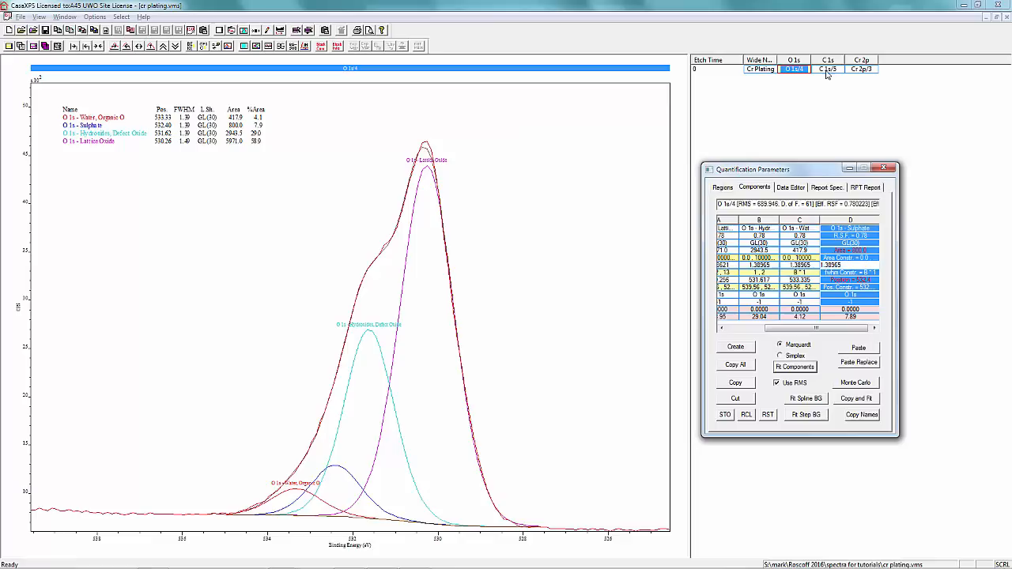
- Display the fitted C 1s spectrum with its carbon-oxygen components
click(828, 70)
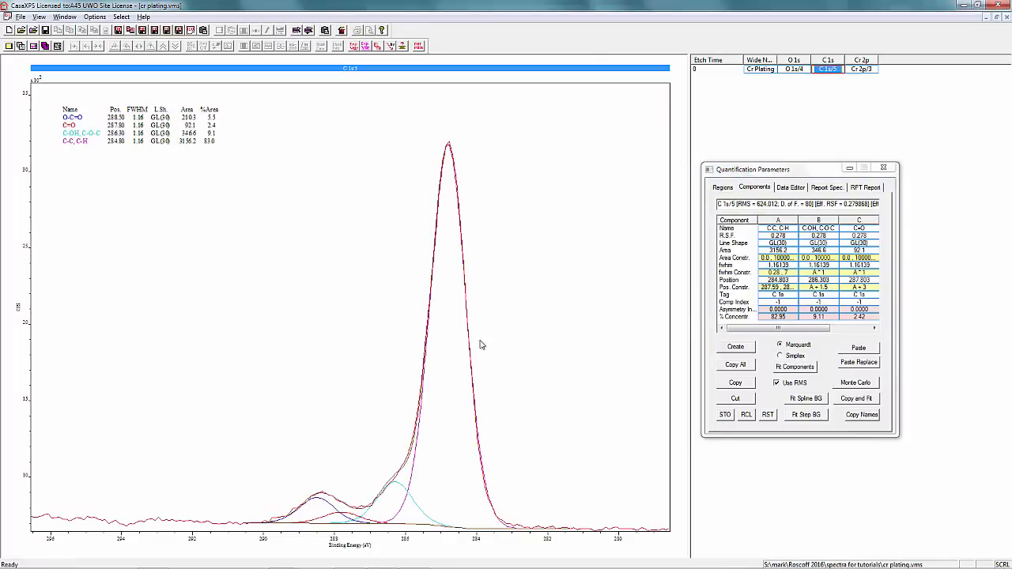
mouse_move(287, 492)
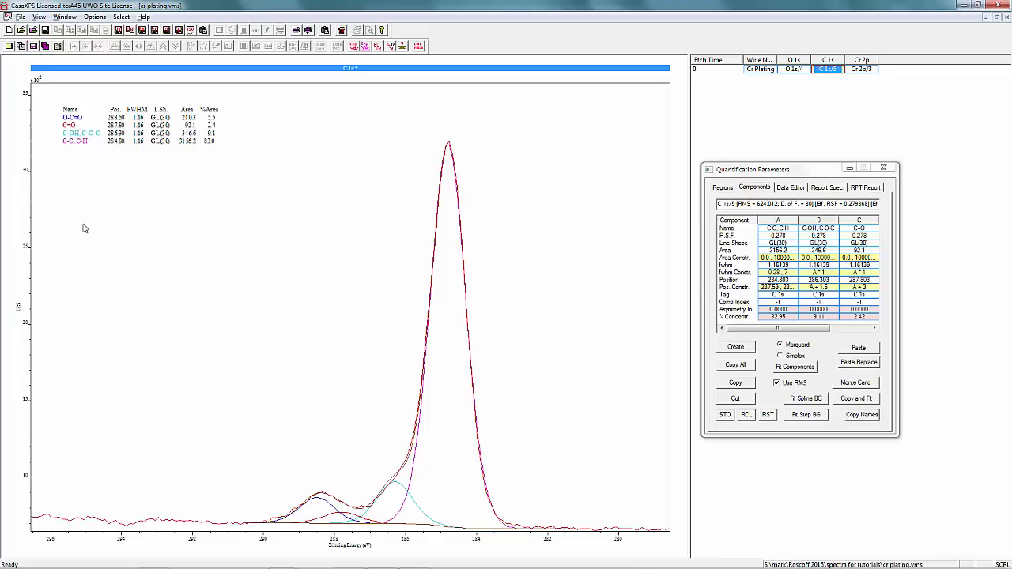
mouse_move(109, 326)
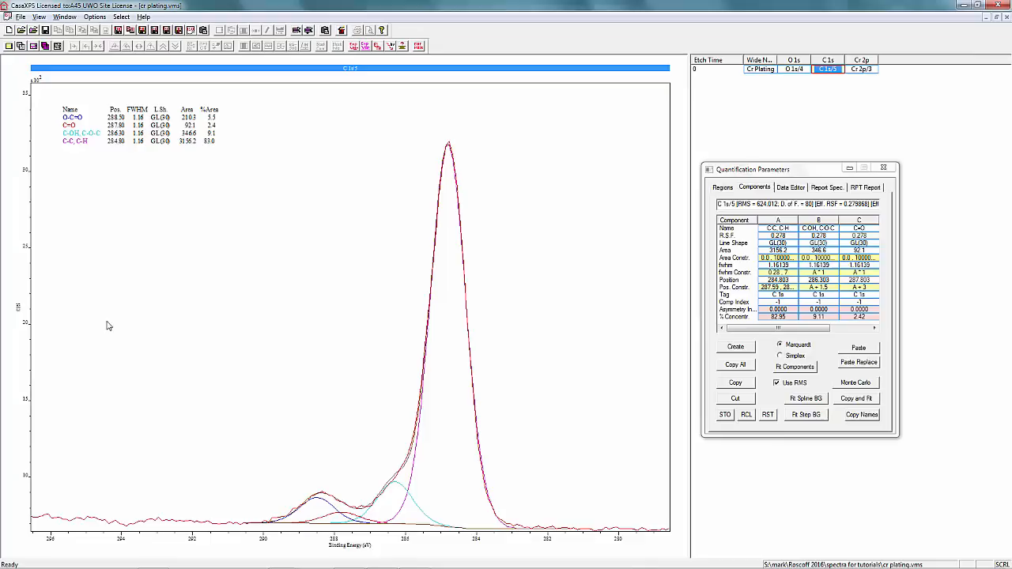
mouse_move(155, 331)
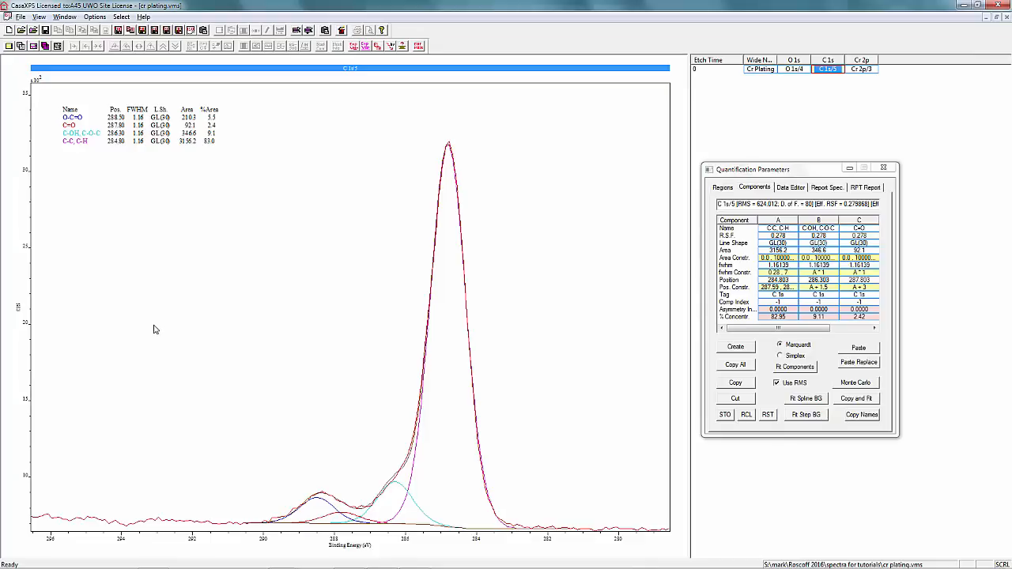
mouse_move(154, 335)
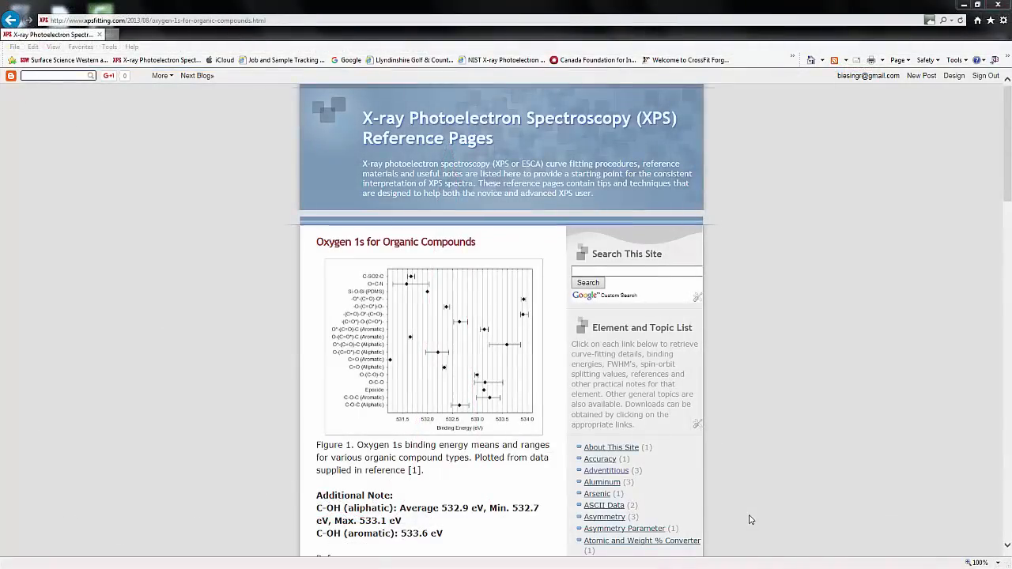
- Enlarge the Figure 1 chart of O 1s binding energies for organic compounds
click(434, 348)
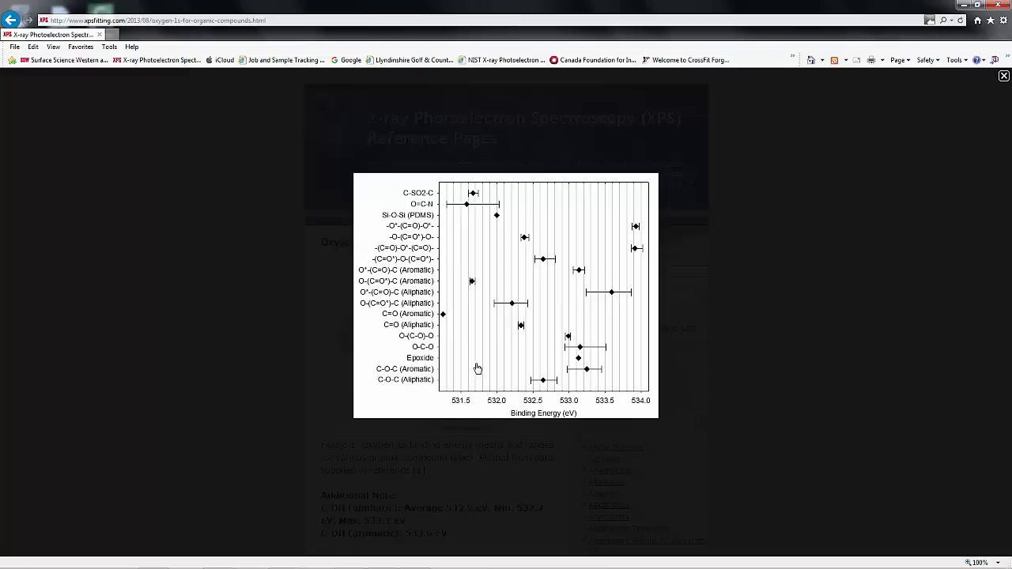
mouse_move(433, 399)
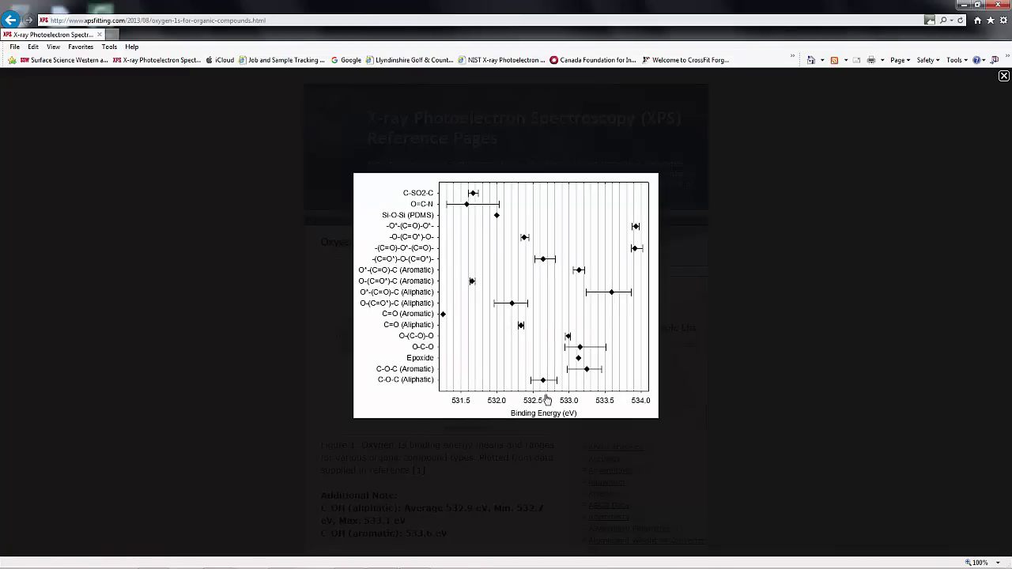
mouse_move(628, 408)
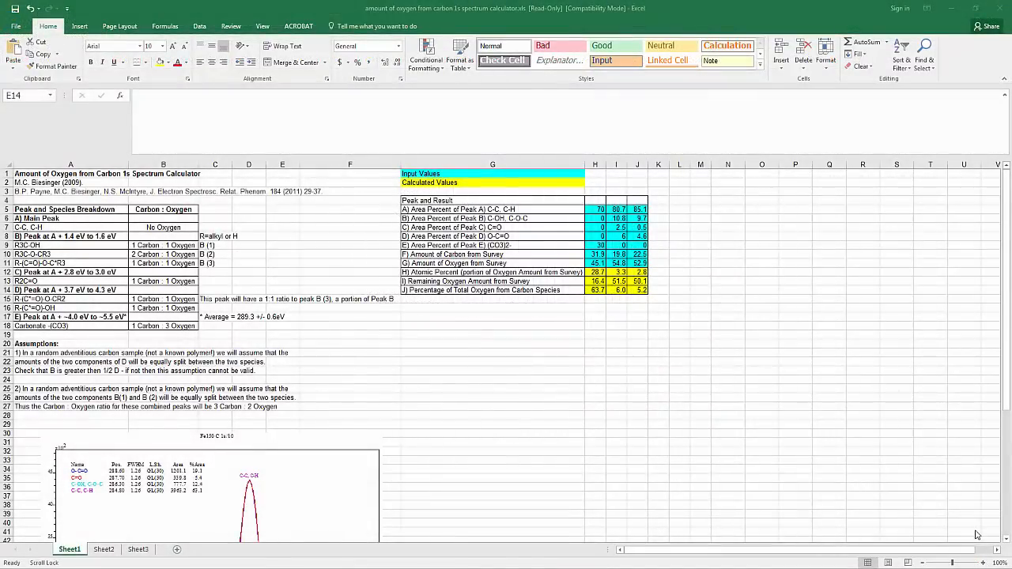
mouse_move(509, 440)
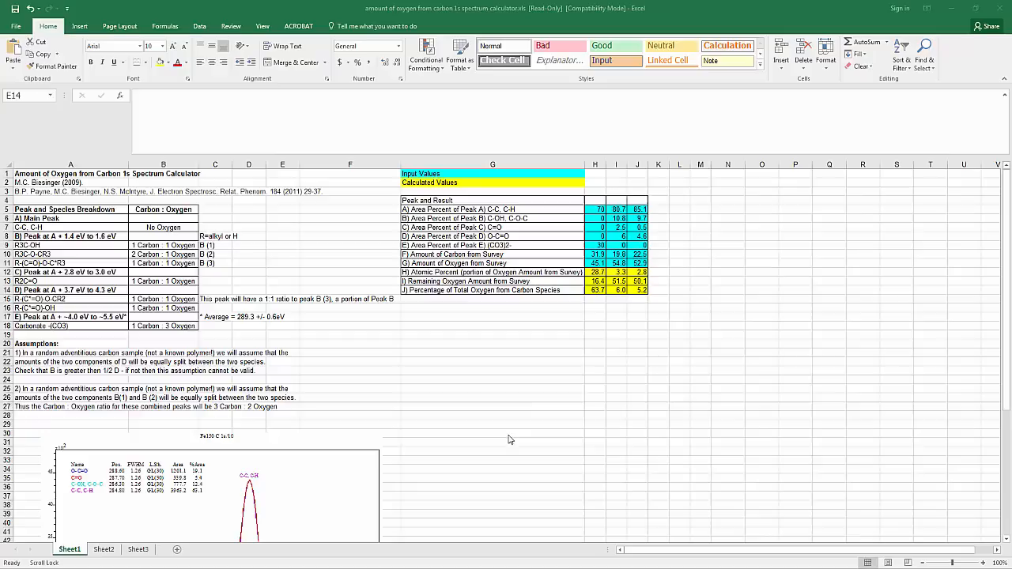
mouse_move(183, 283)
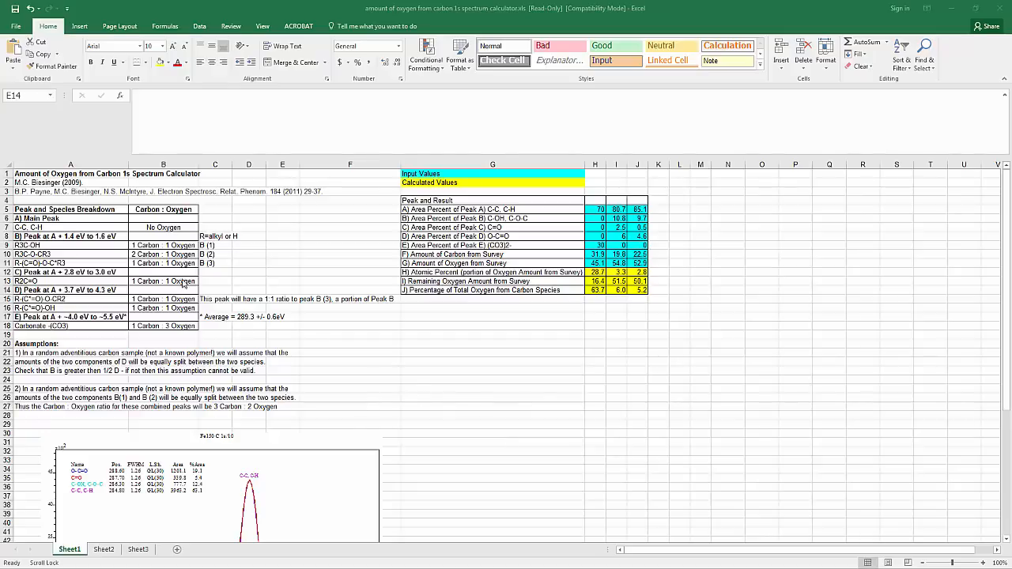
mouse_move(301, 320)
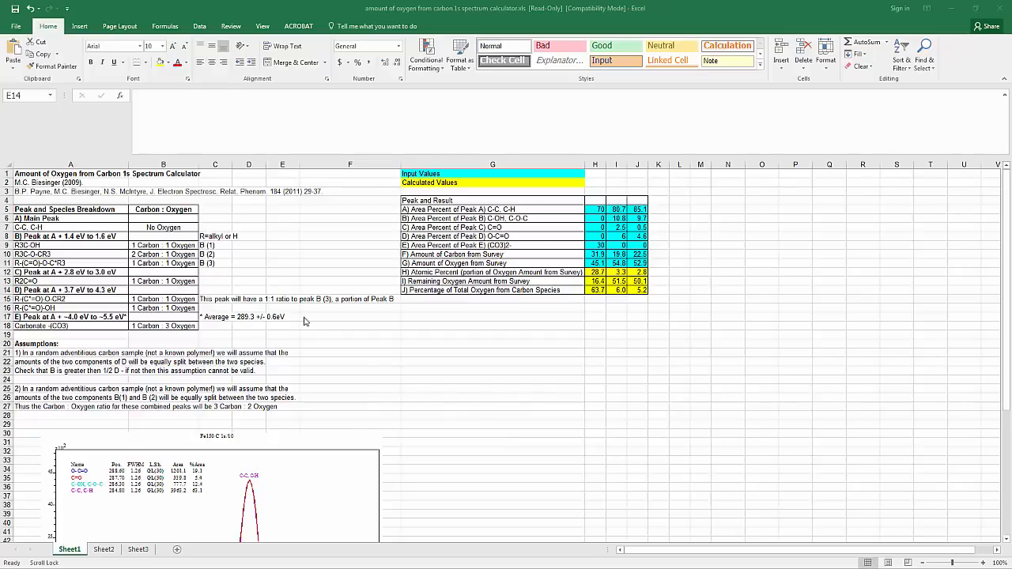
mouse_move(462, 334)
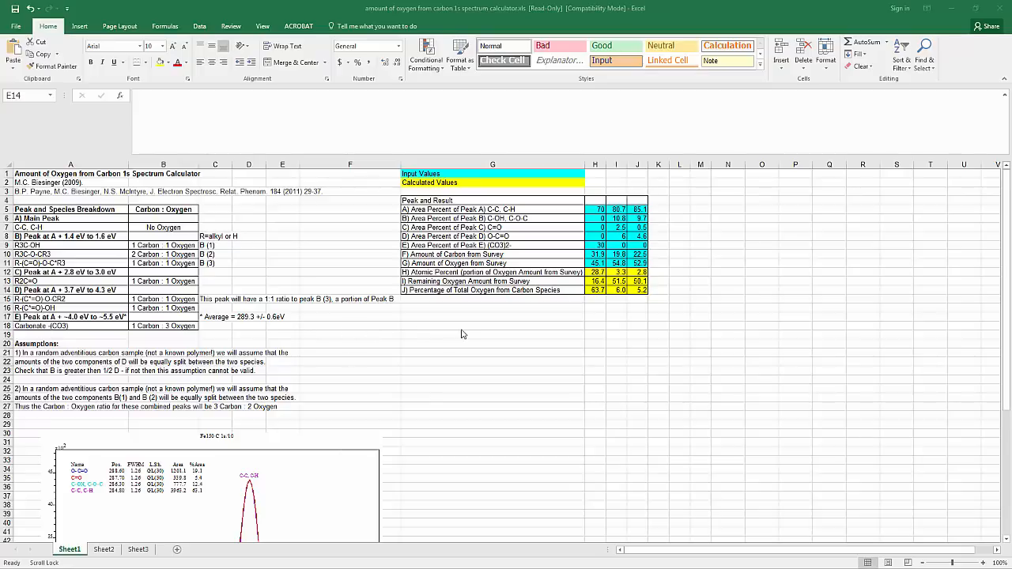
mouse_move(500, 332)
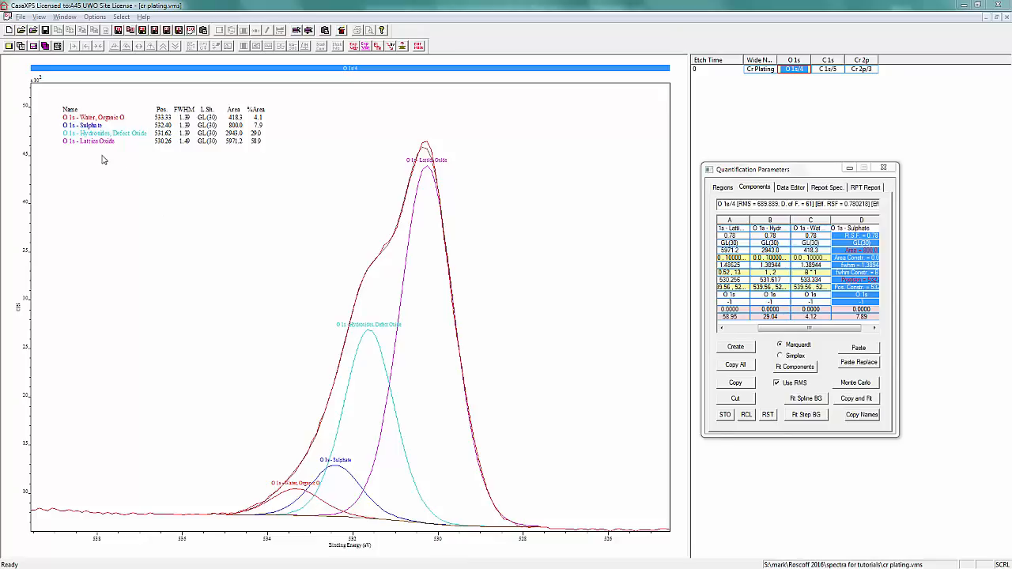
mouse_move(98, 143)
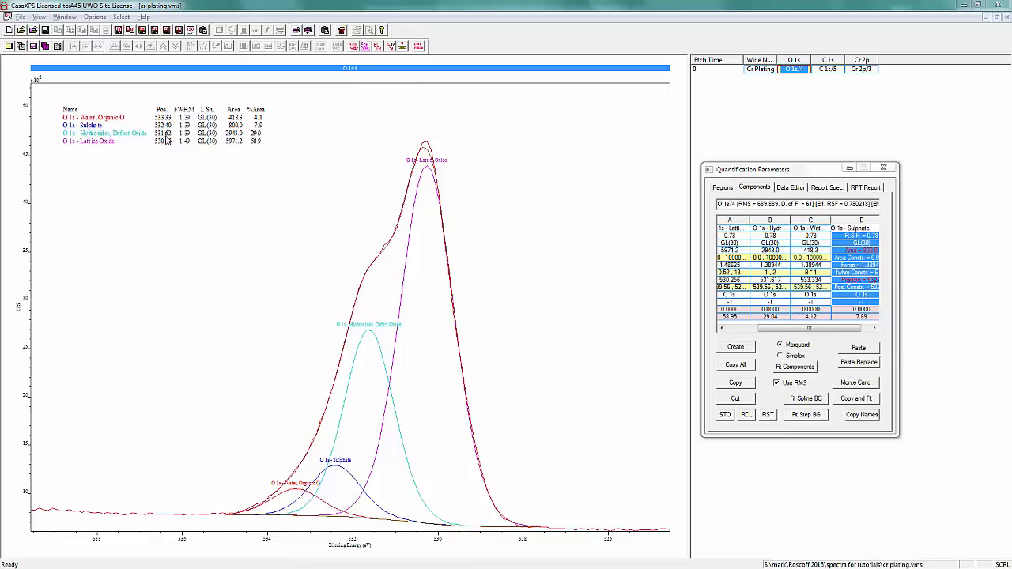
mouse_move(158, 199)
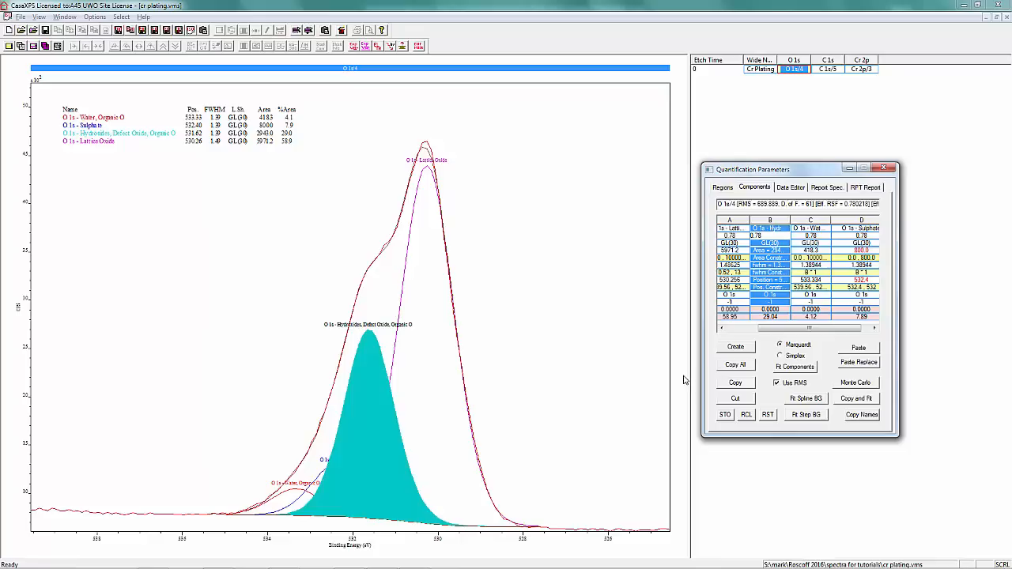
mouse_move(651, 381)
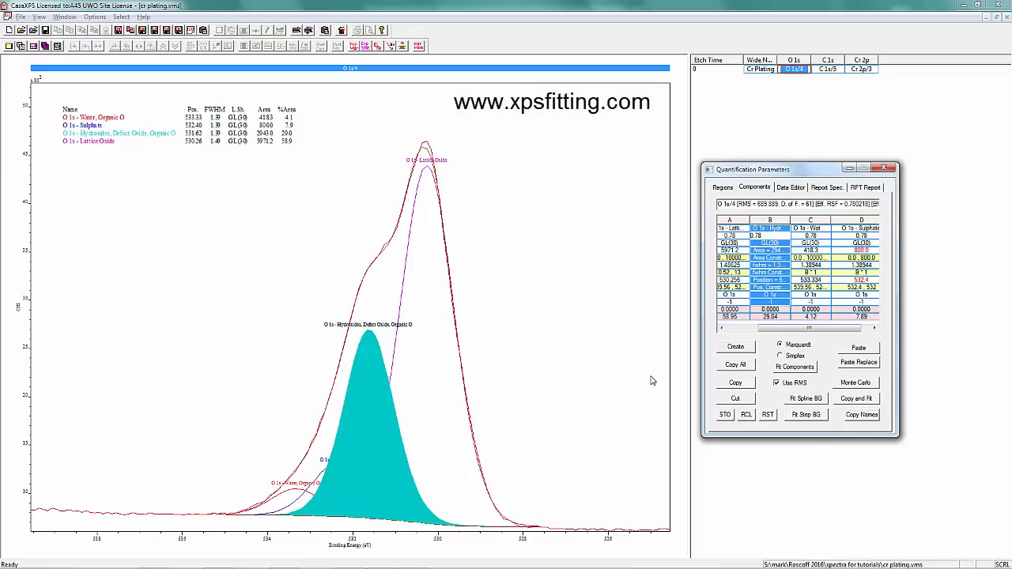
mouse_move(623, 382)
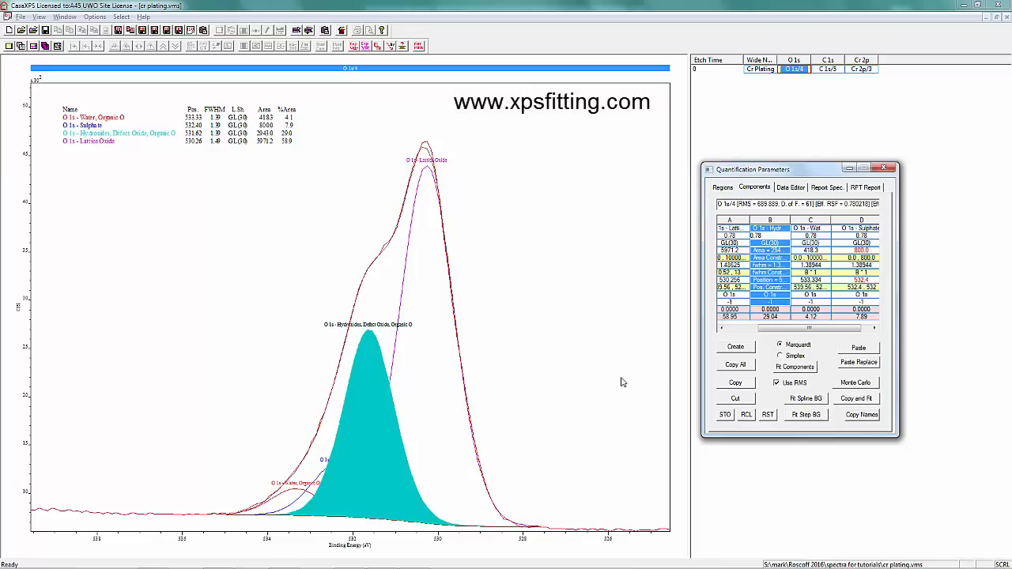